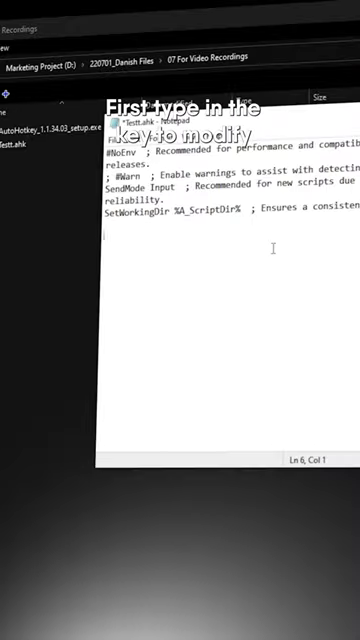
{"action": "type", "text": "Home::^#Left"}
{"action": "type", "text": "PgUp::^#"}
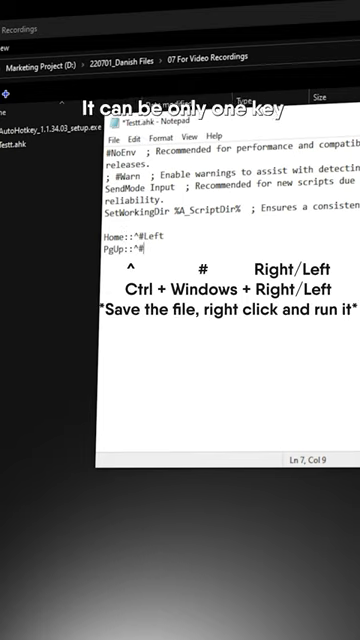
{"action": "type", "text": "Right"}
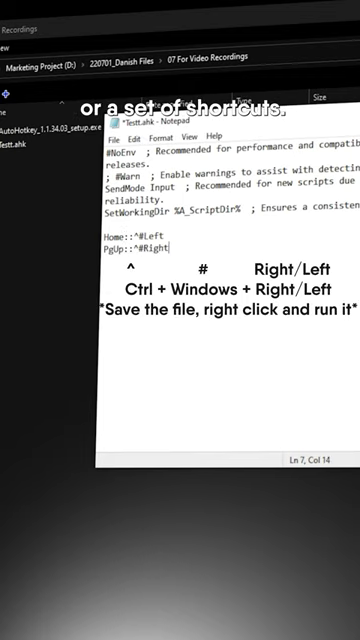